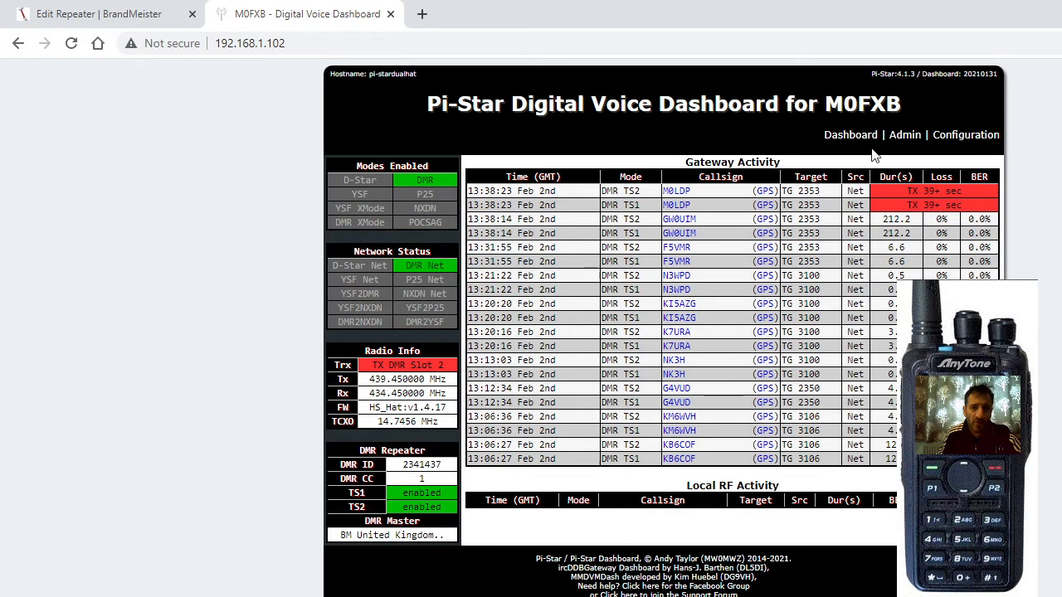
mouse_move(836, 448)
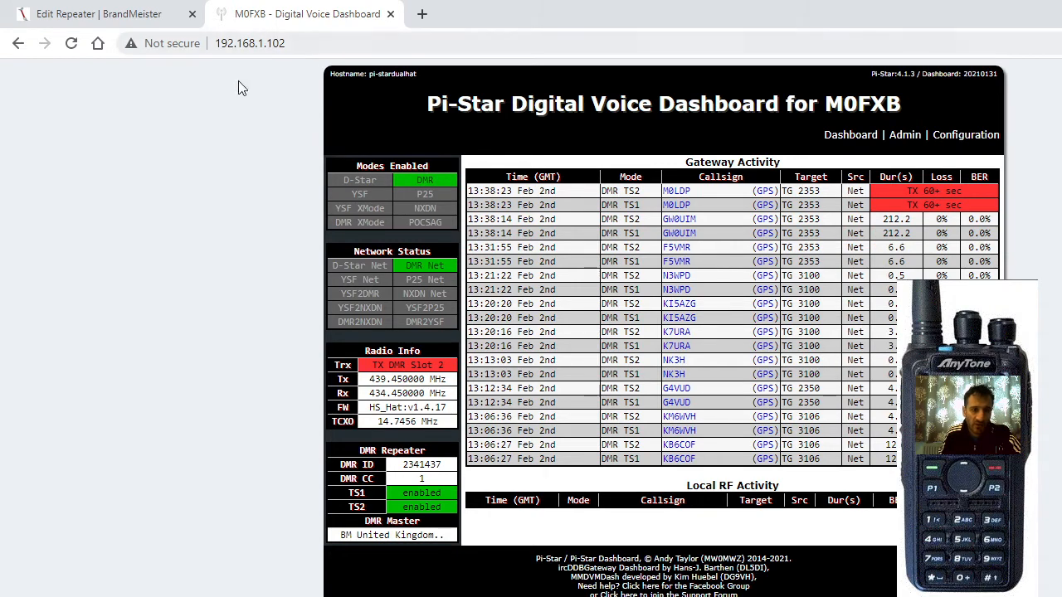
mouse_move(123, 83)
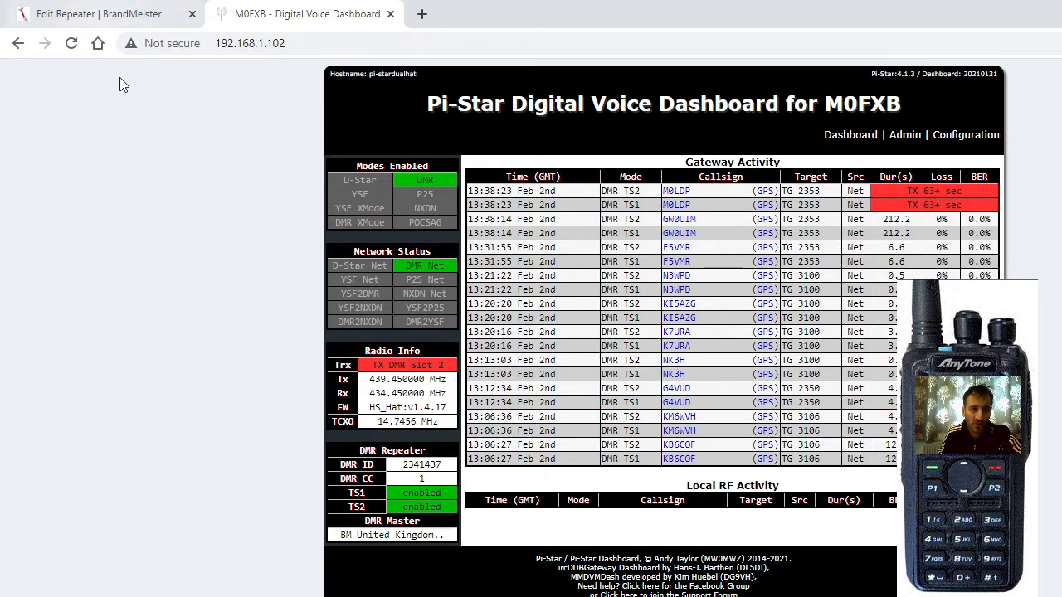
Return to the BrandMeister page and expand the My hotspots list in the sidebar.
click(98, 13)
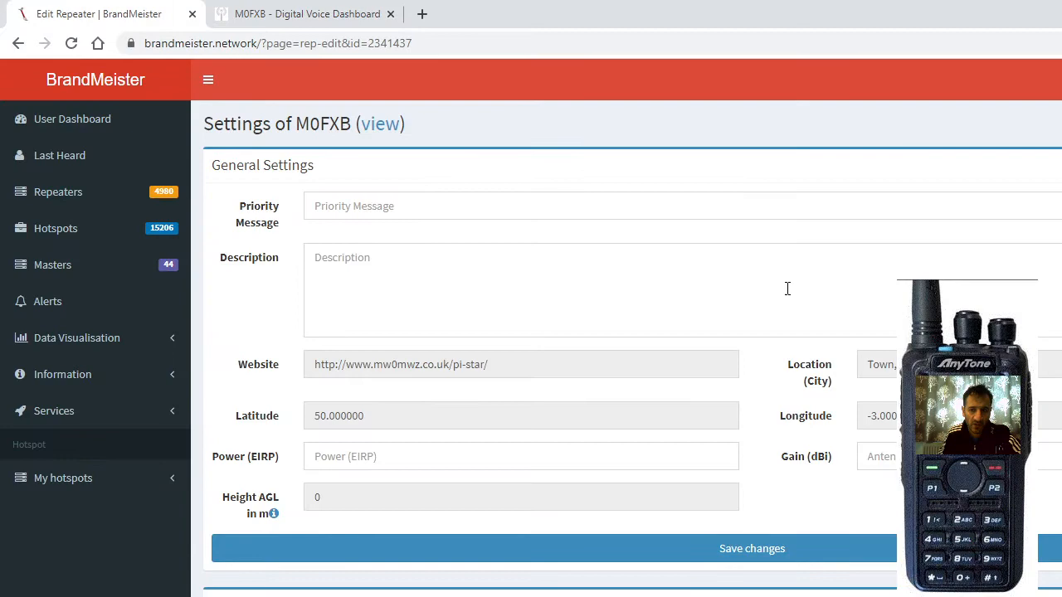
scroll(down, 3)
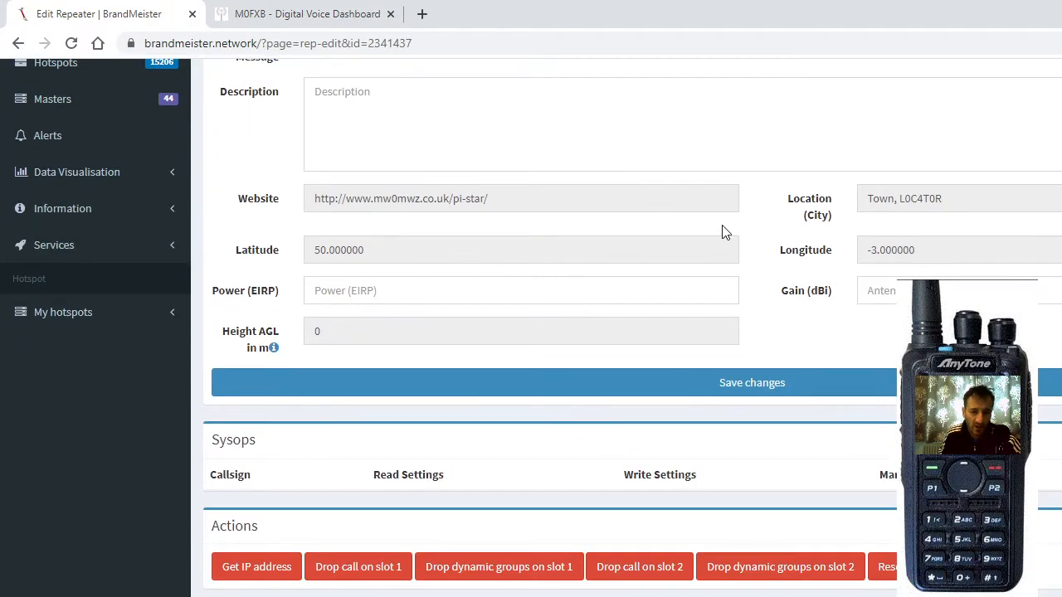
scroll(up, 3)
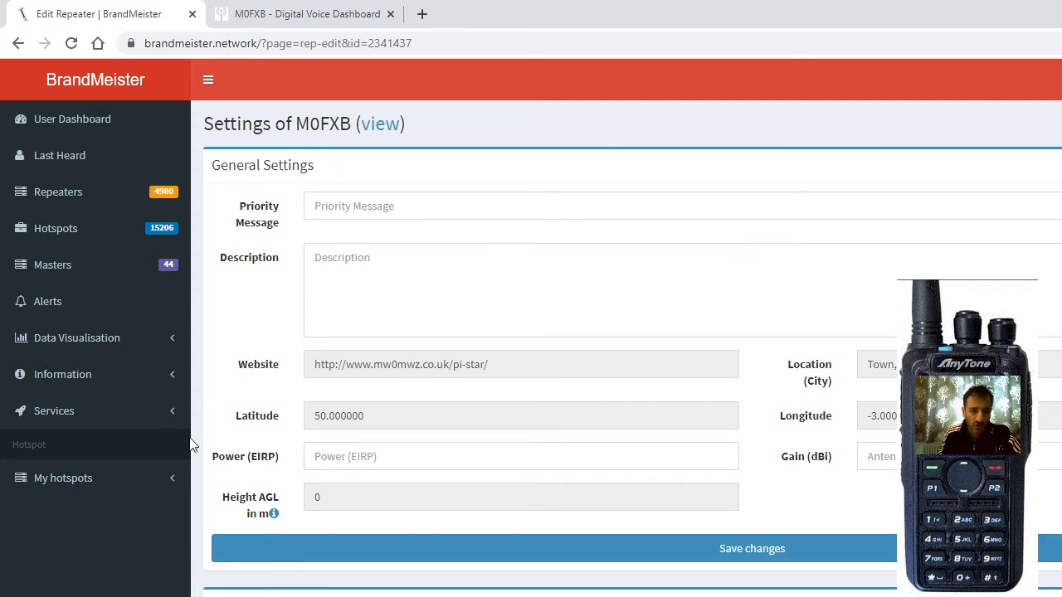
click(63, 477)
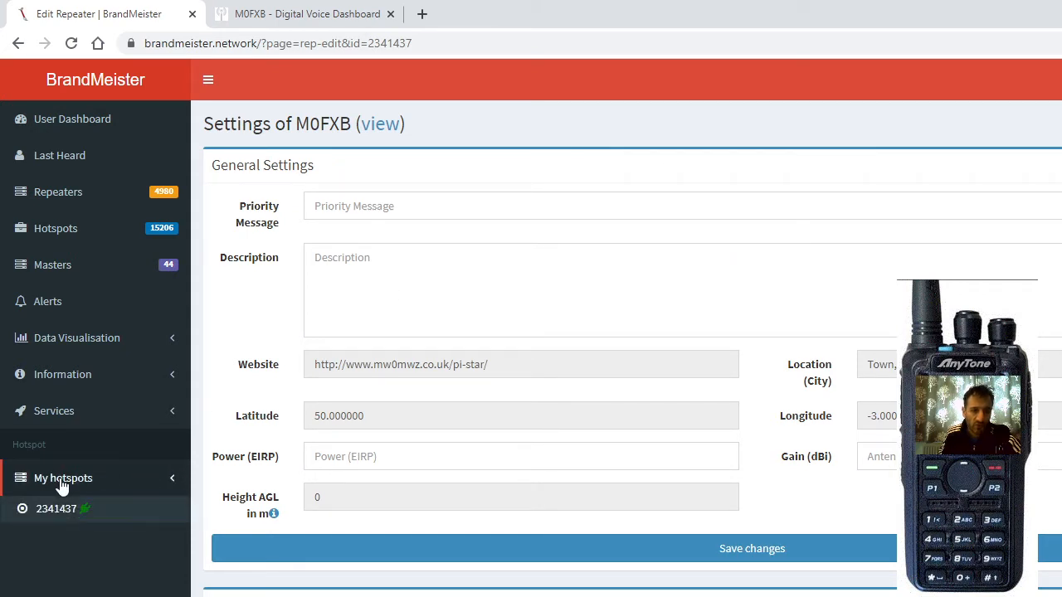
Load hotspot 2341437's settings and review its location, power, Sysops and Actions sections.
click(57, 508)
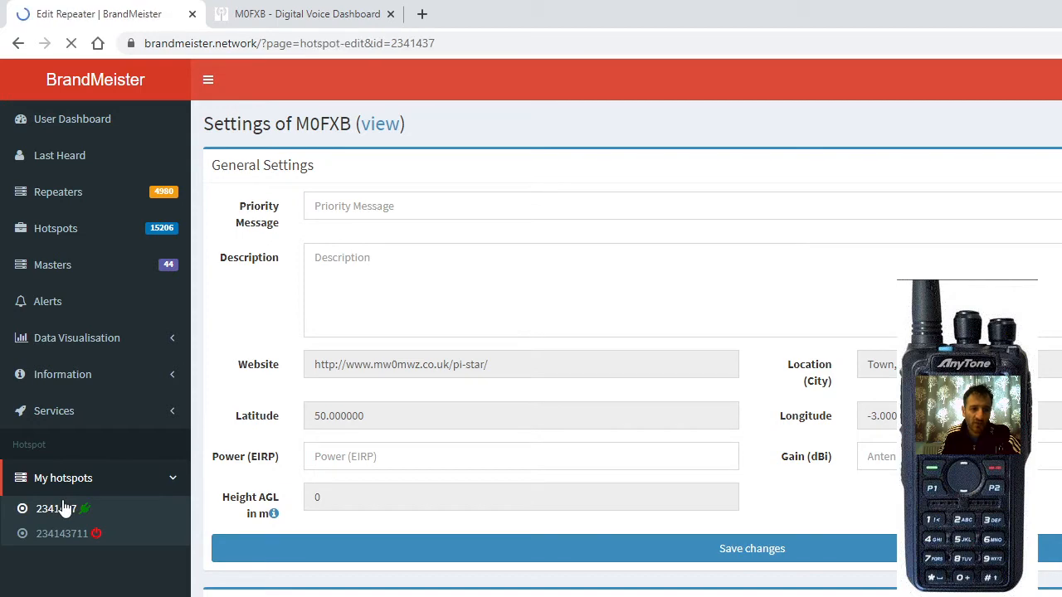
click(56, 508)
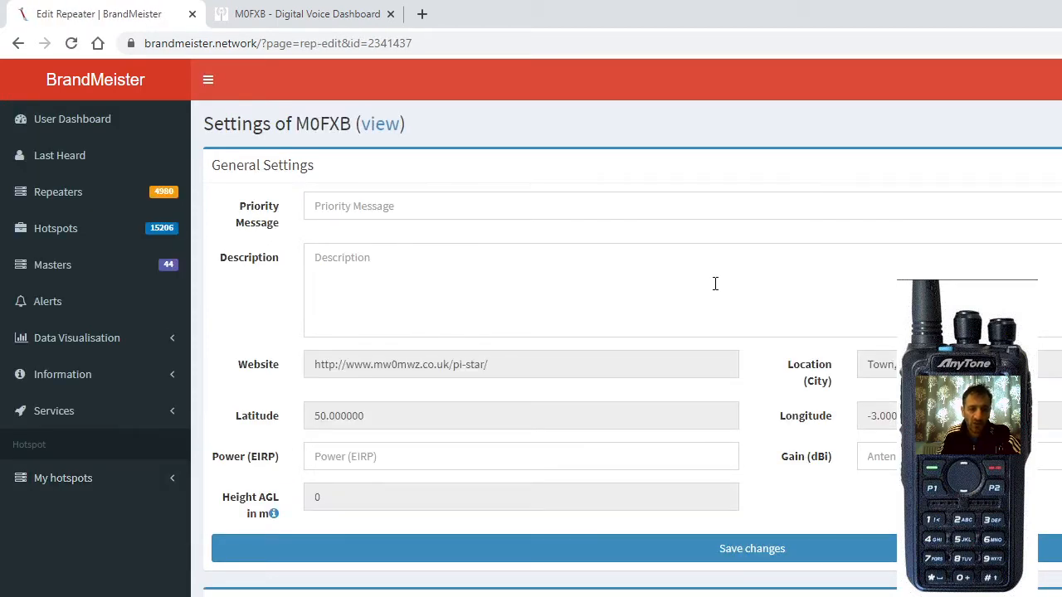
scroll(down, 3)
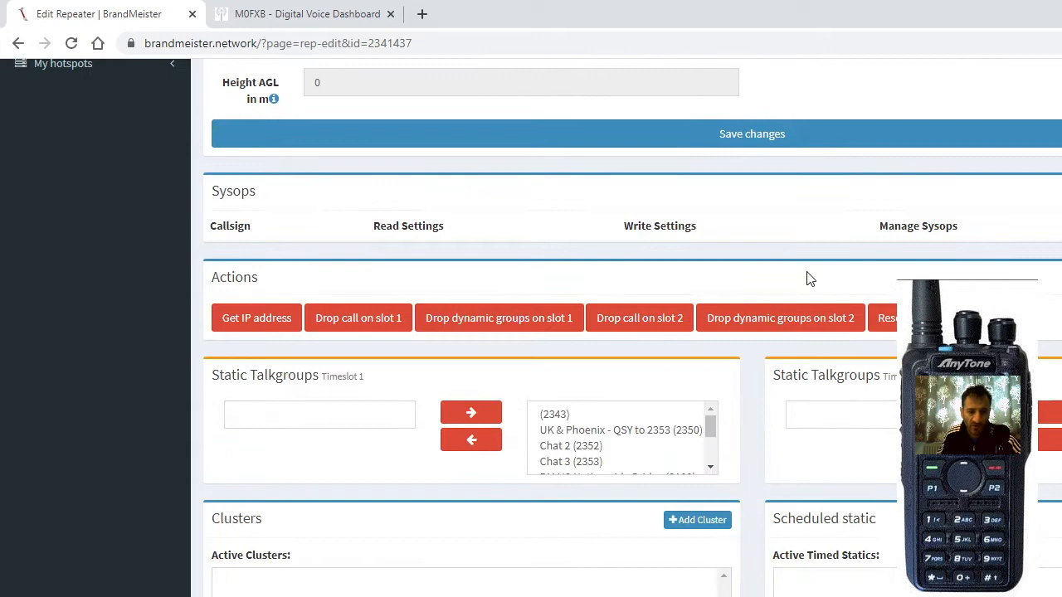
scroll(up, 3)
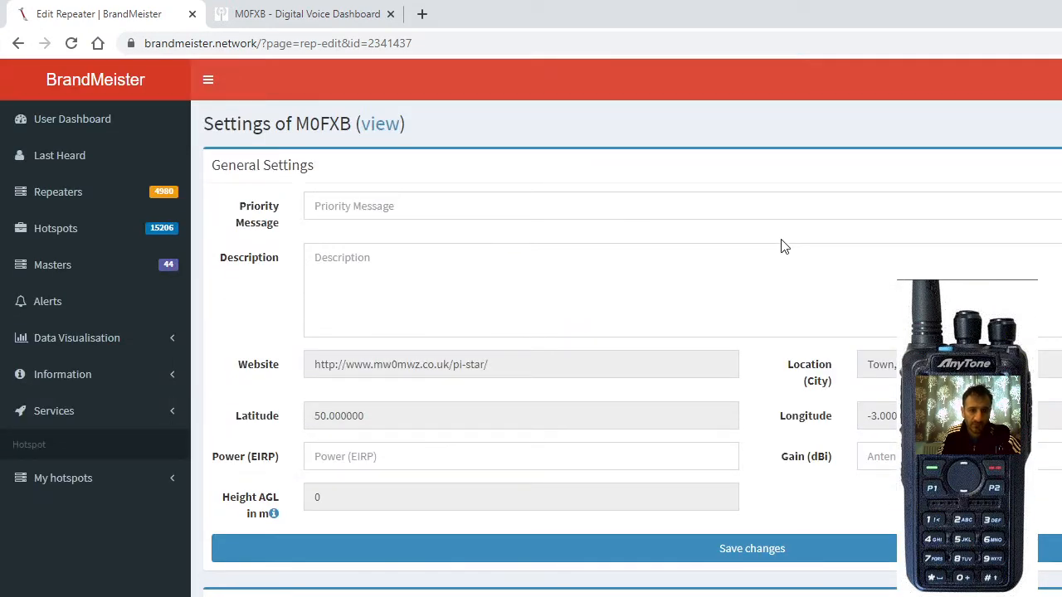
scroll(down, 3)
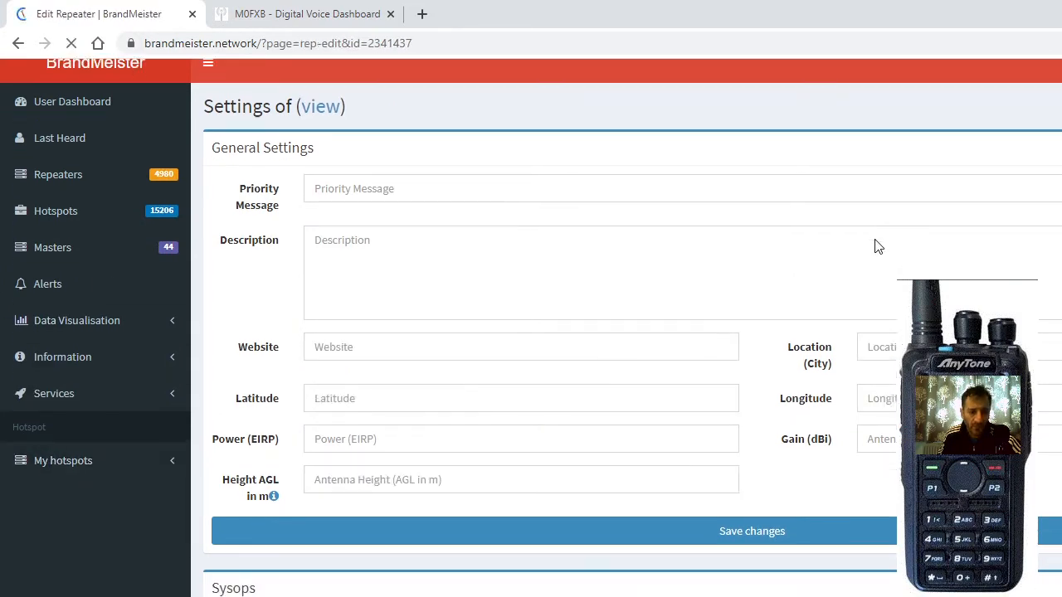
scroll(down, 3)
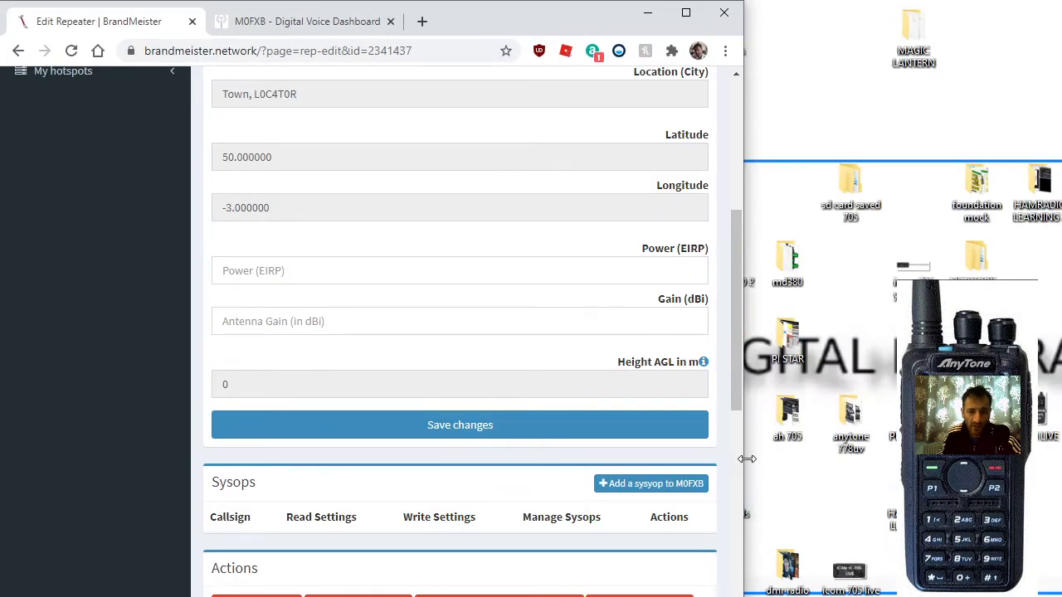
Maximise the browser and review the Static Talkgroups boxes for Timeslot 1 and Timeslot 2.
scroll(down, 3)
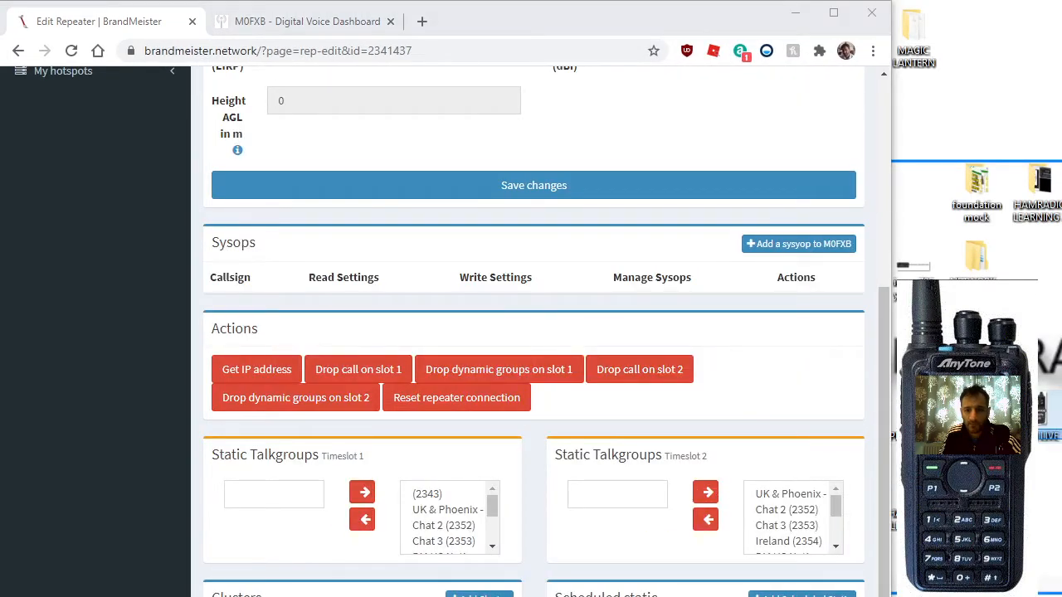
click(833, 13)
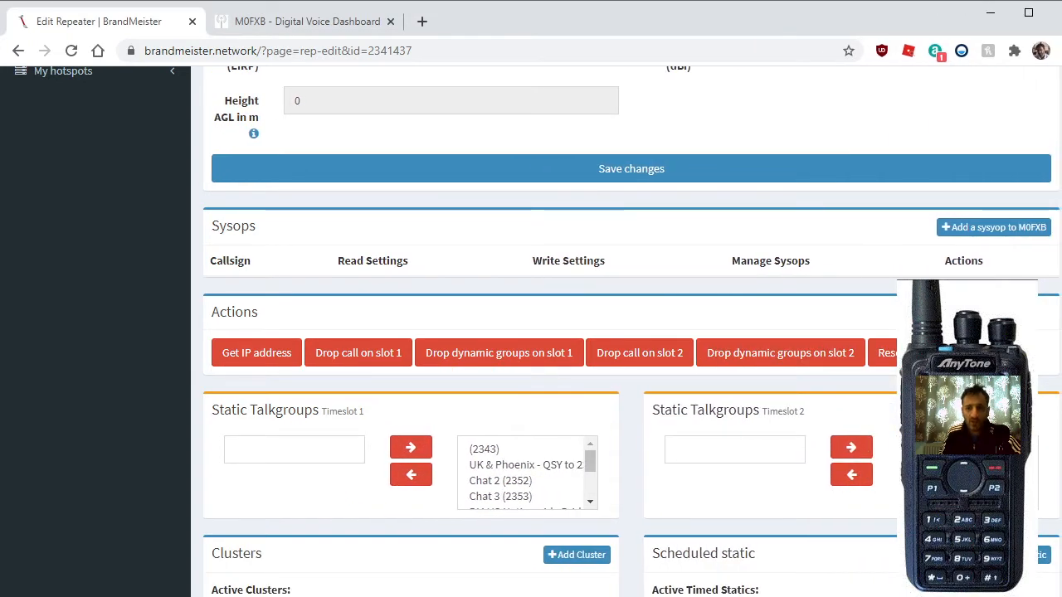
scroll(up, 3)
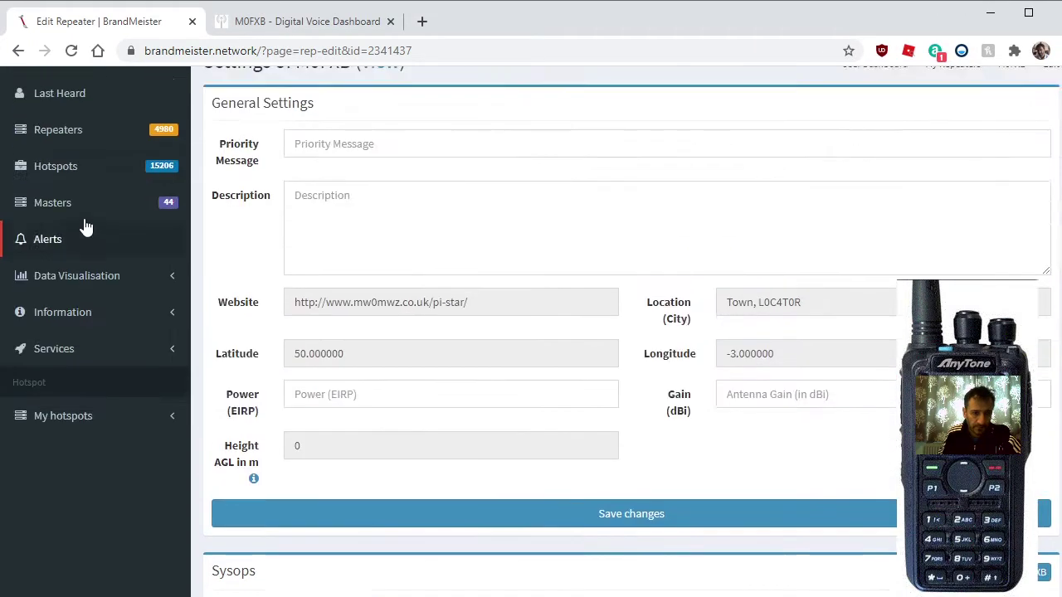
scroll(down, 3)
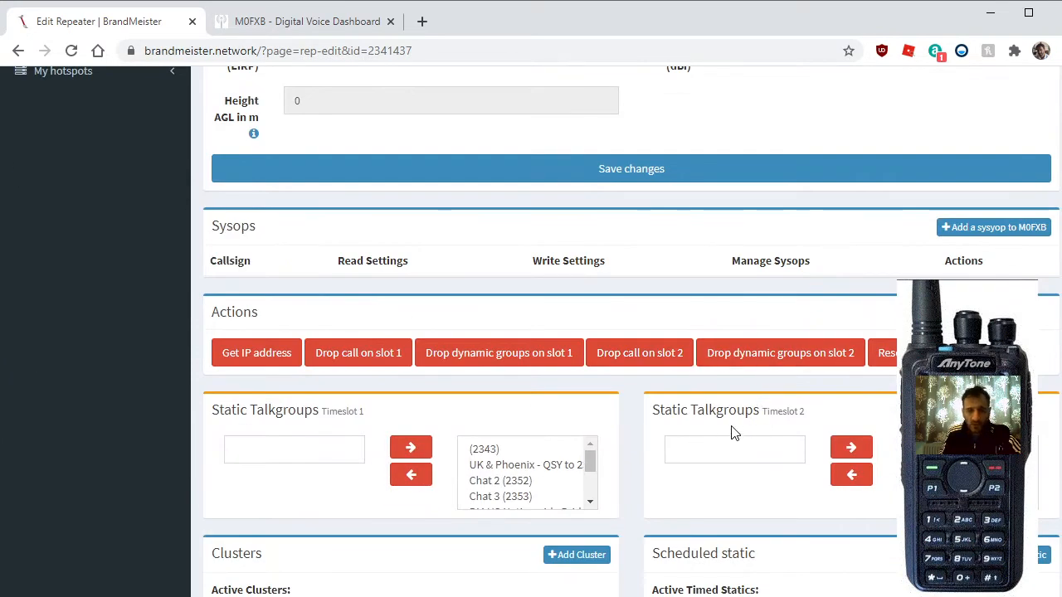
mouse_move(820, 465)
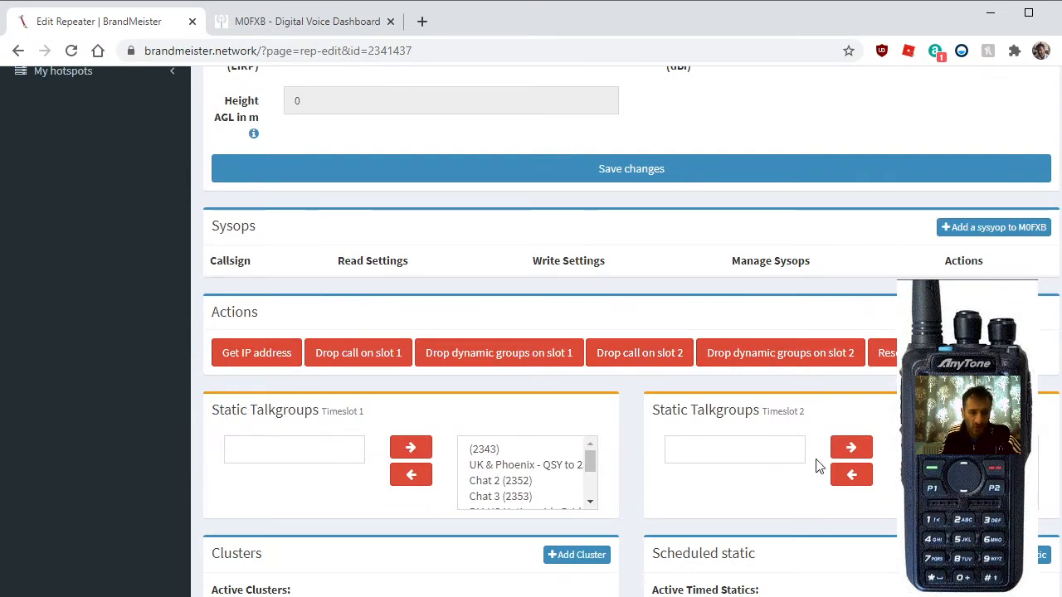
scroll(down, 3)
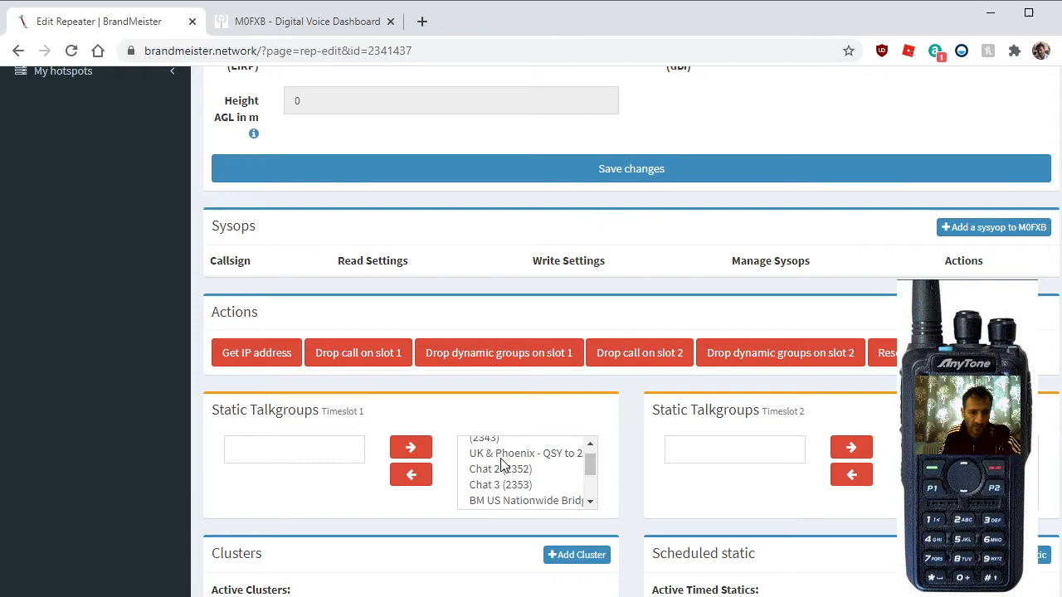
scroll(up, 3)
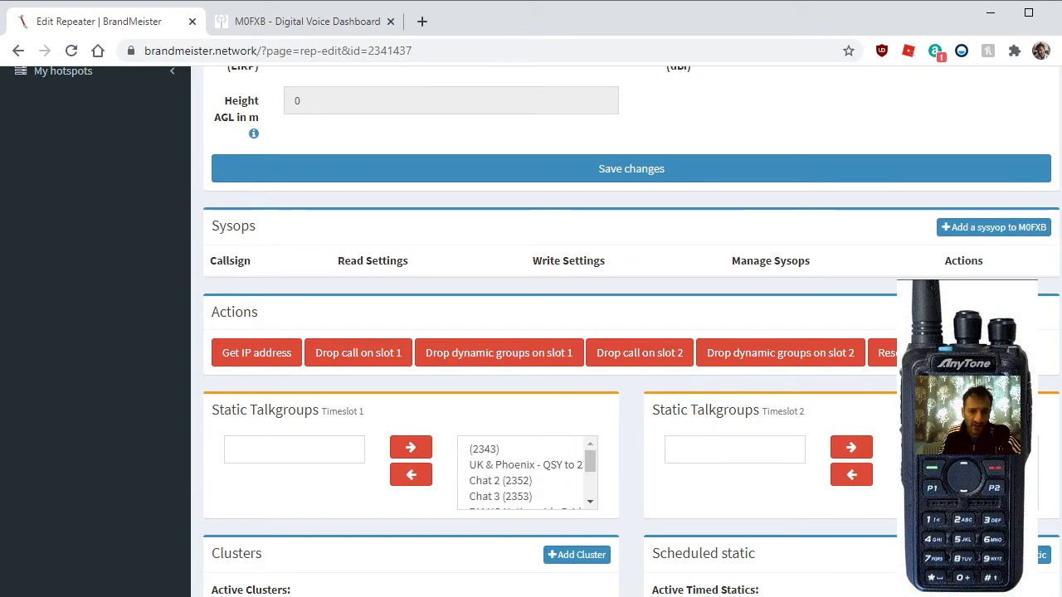
click(307, 20)
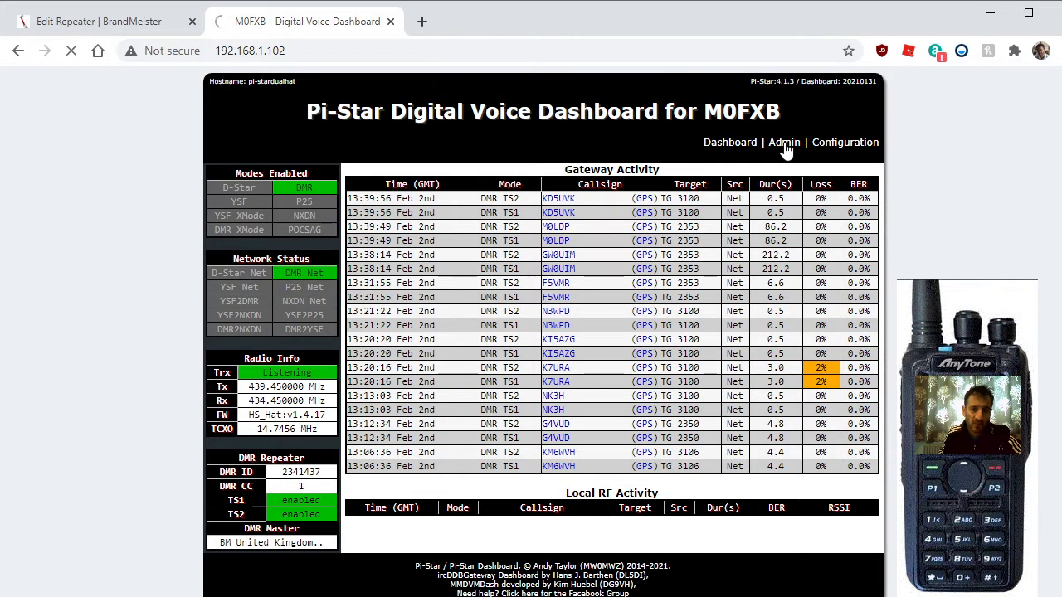
View the Pi-Star Admin page's Active BrandMeister Connections and BrandMeister Manager.
click(783, 143)
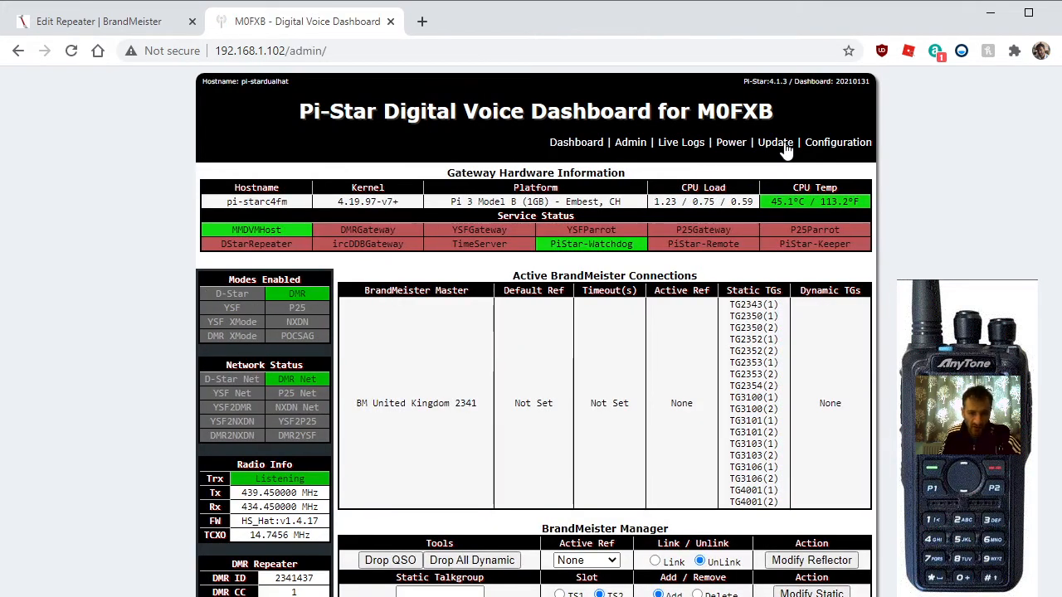
mouse_move(703, 395)
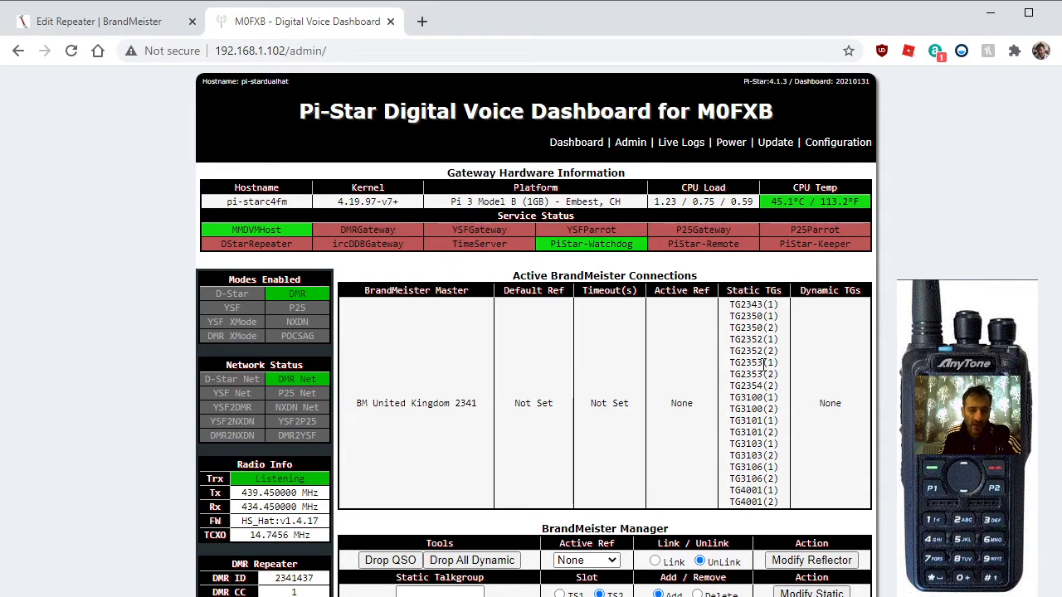
mouse_move(634, 324)
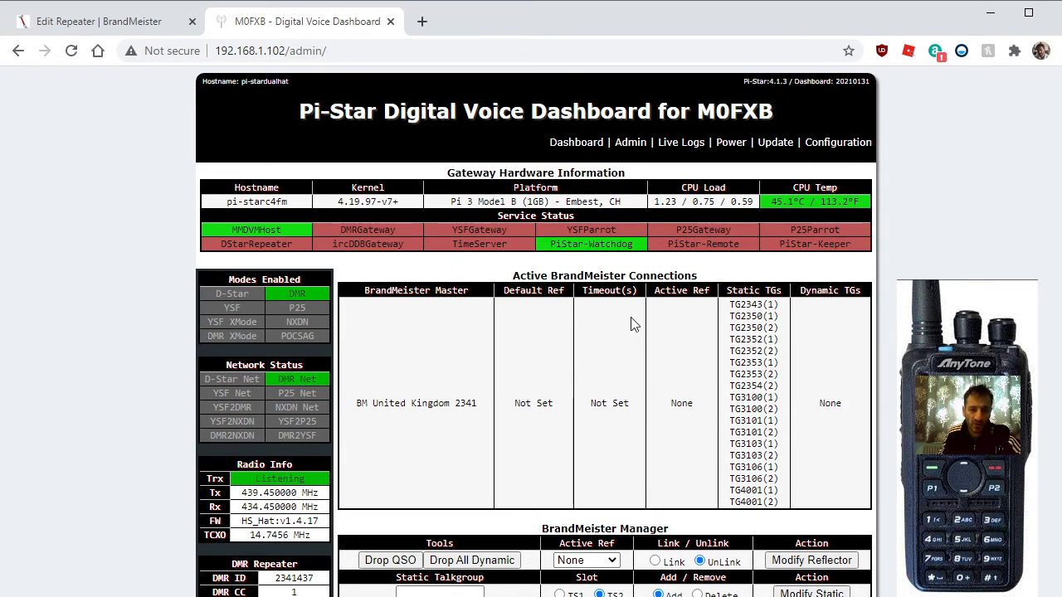
scroll(down, 3)
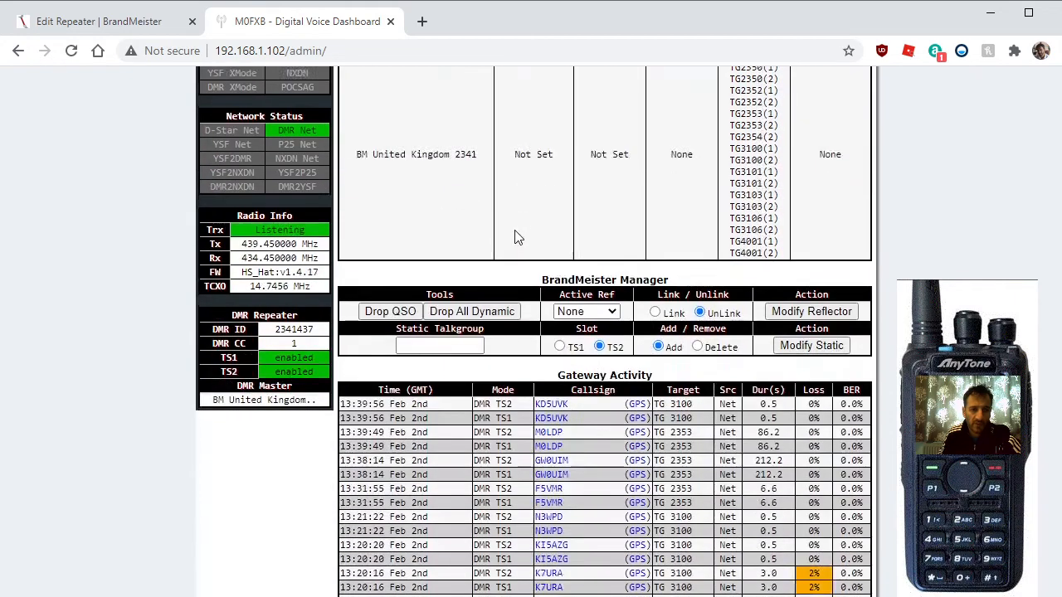
scroll(up, 3)
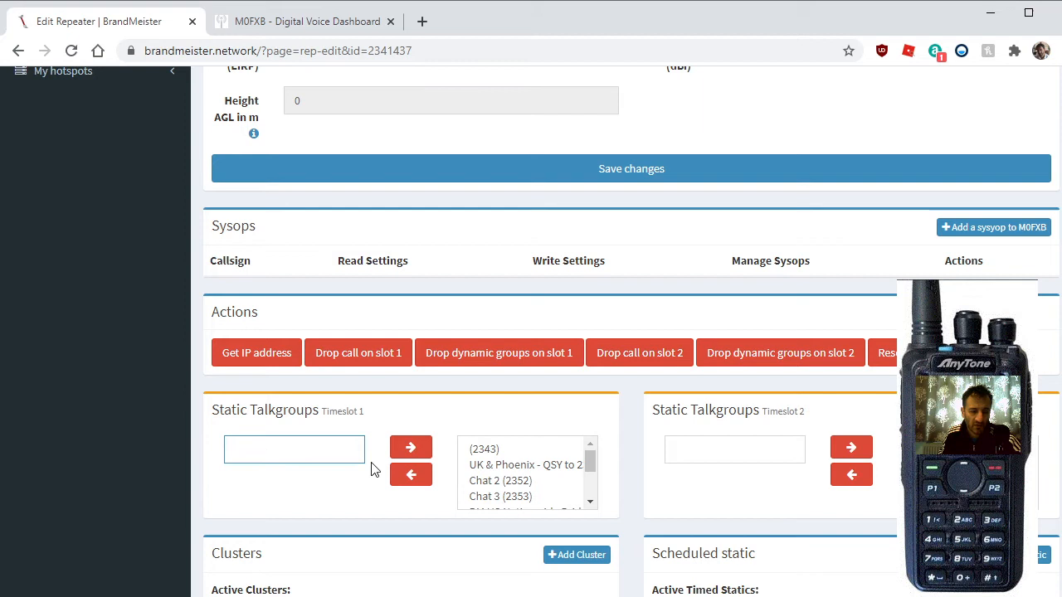
Add talk group 2346 to the Timeslot 1 static talkgroups.
click(293, 448)
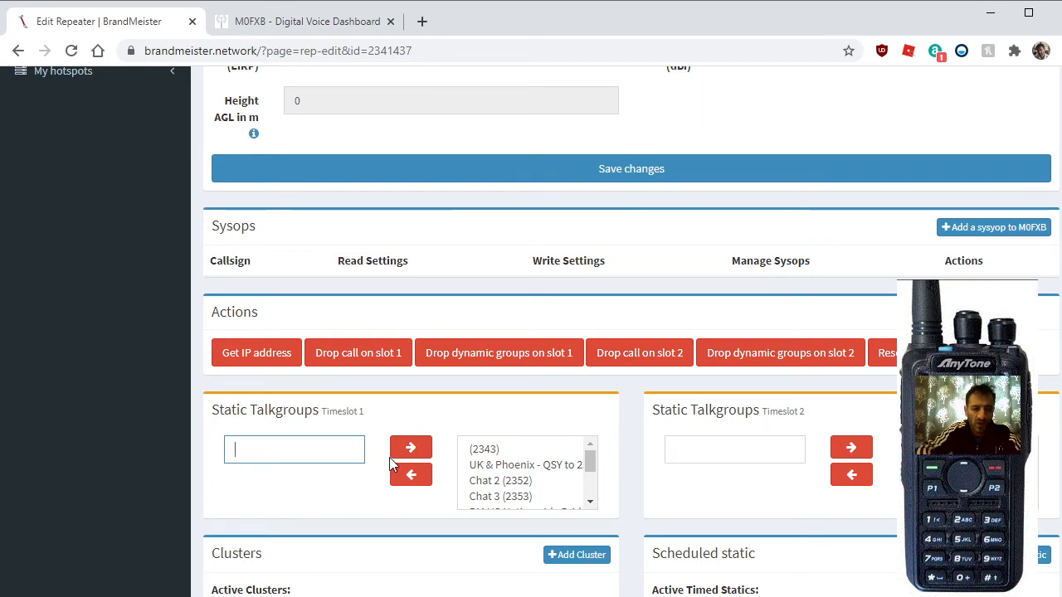
text(2346)
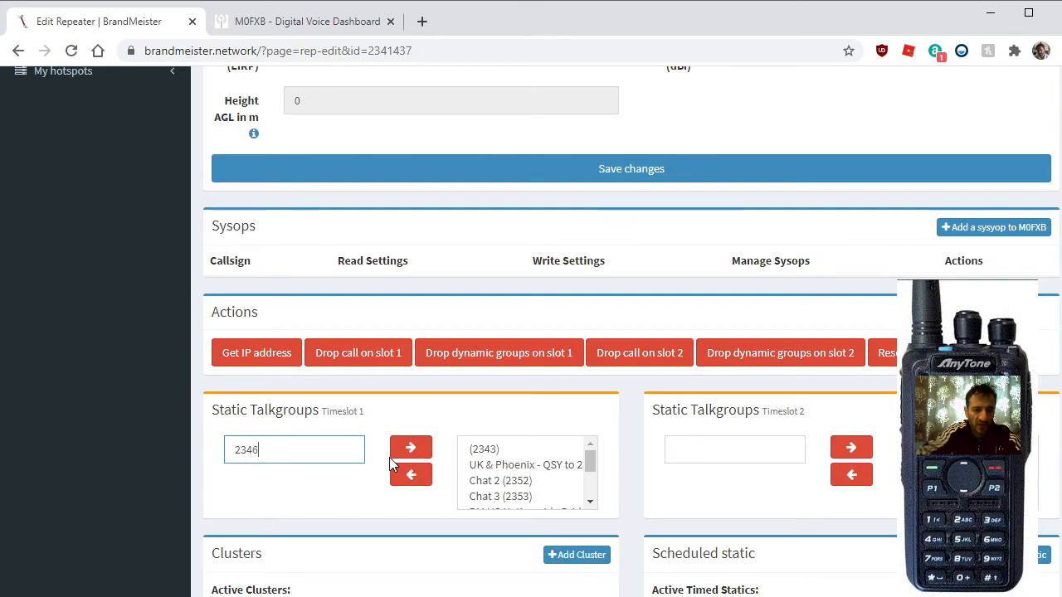
click(410, 448)
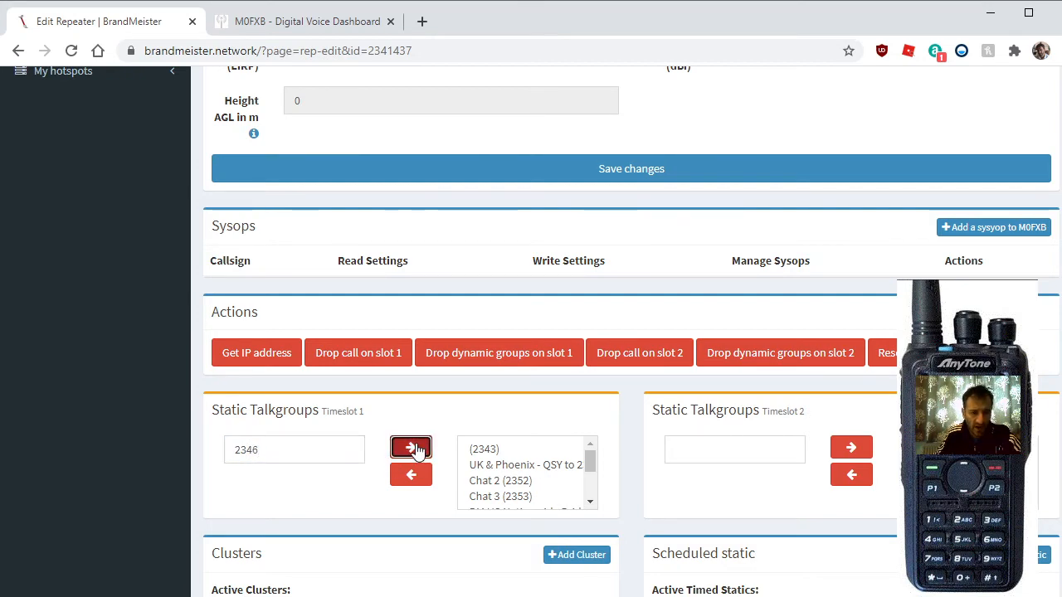
Add talk group 2346 to the Timeslot 2 static talkgroups, then return to the Pi-Star dashboard.
click(411, 450)
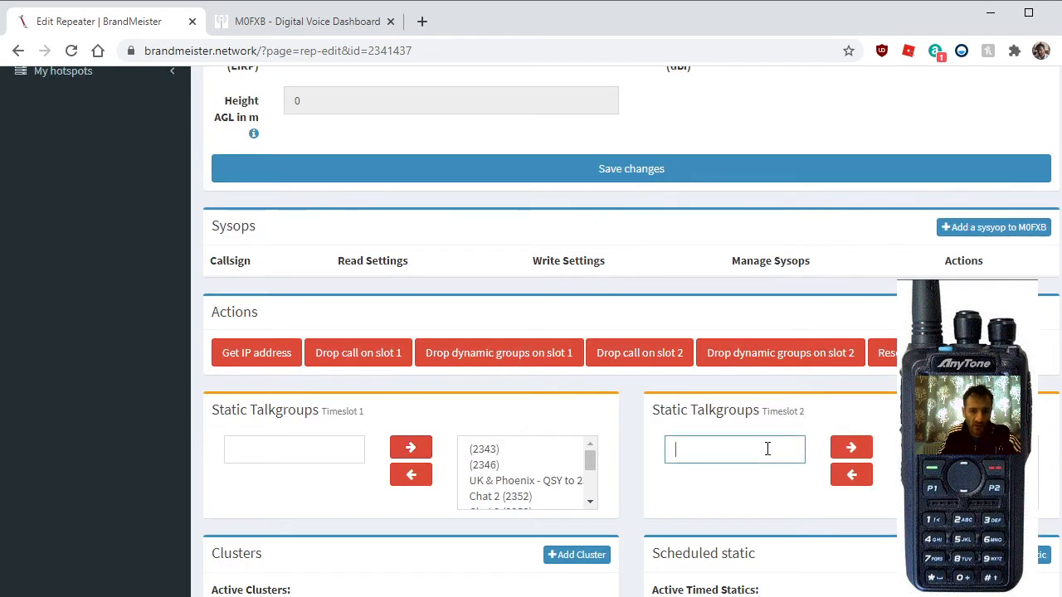
text(2346)
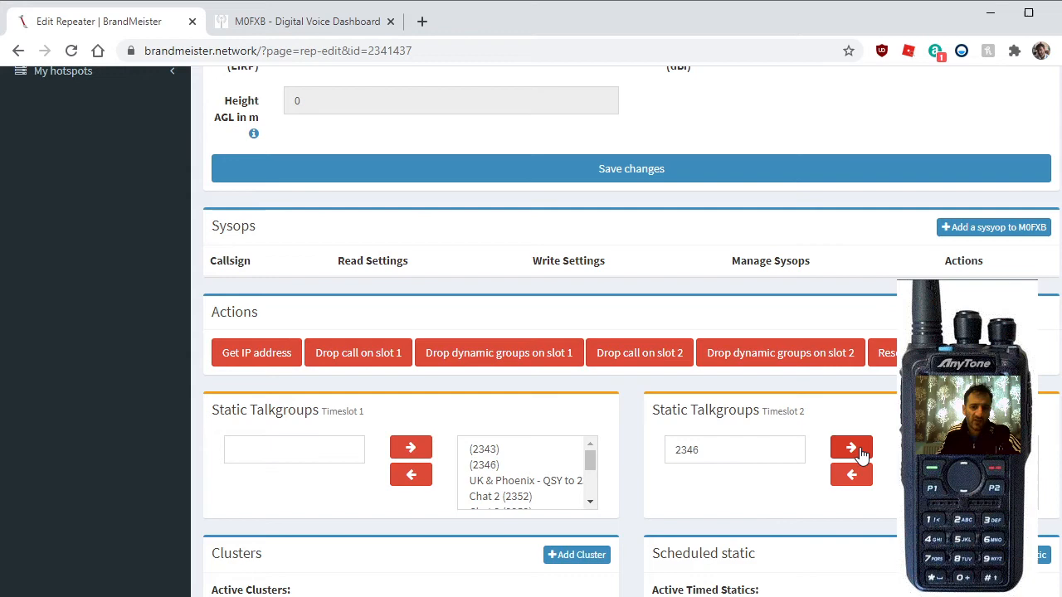
click(852, 448)
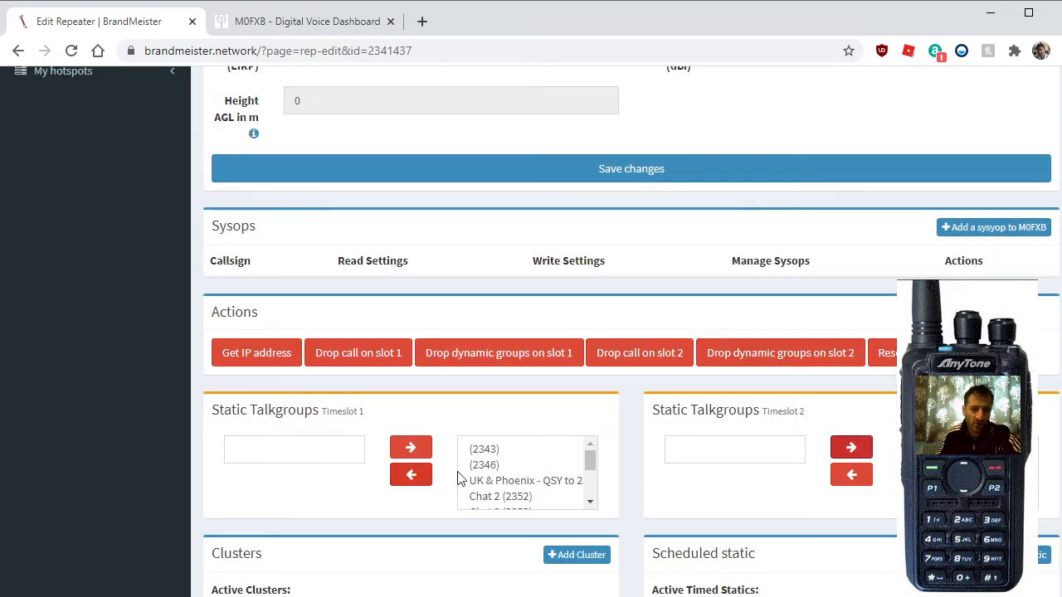
scroll(up, 3)
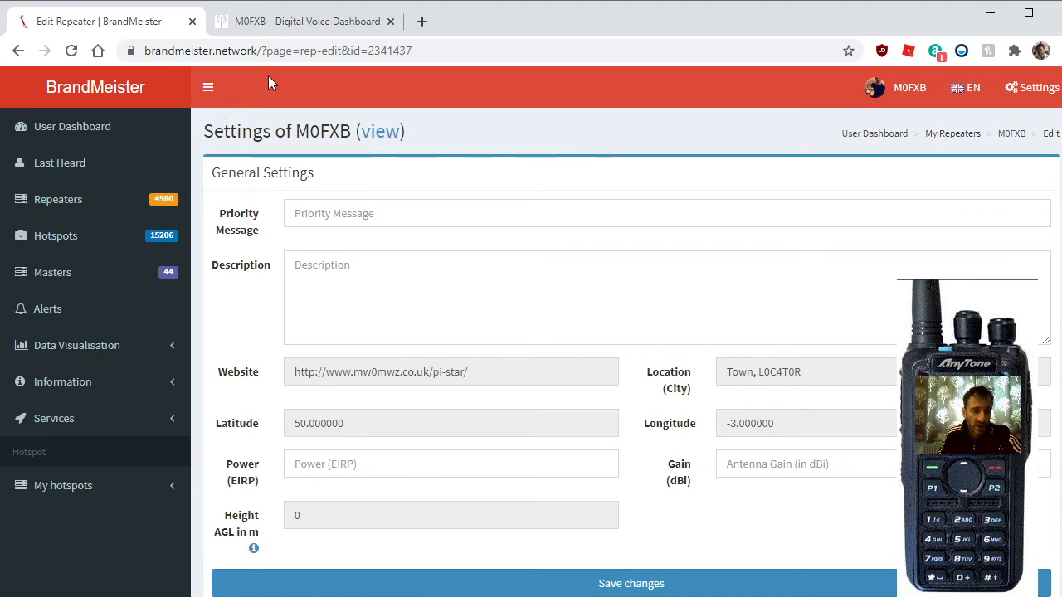
click(305, 20)
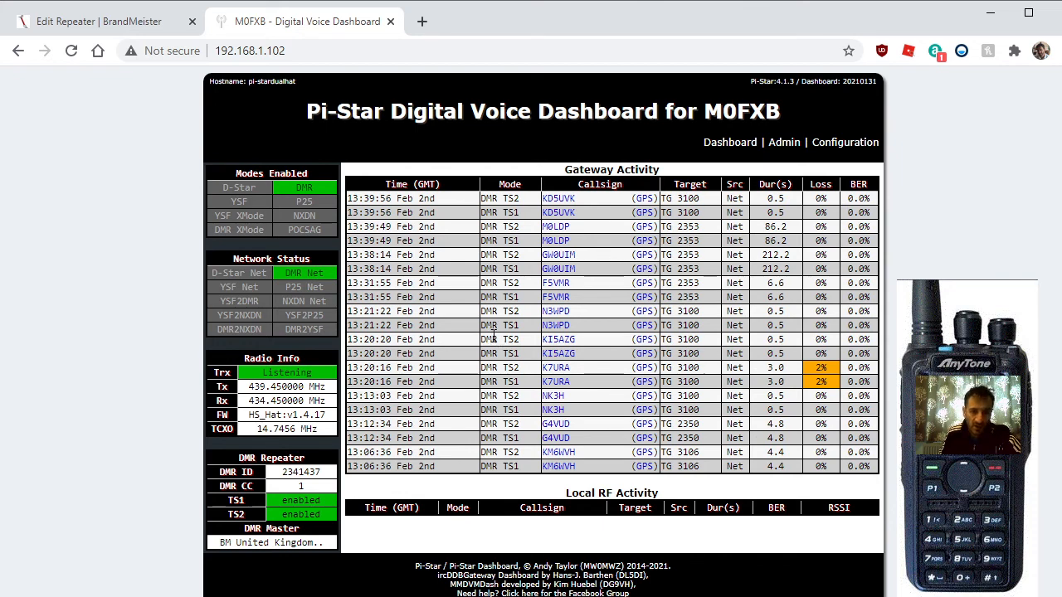
mouse_move(746, 269)
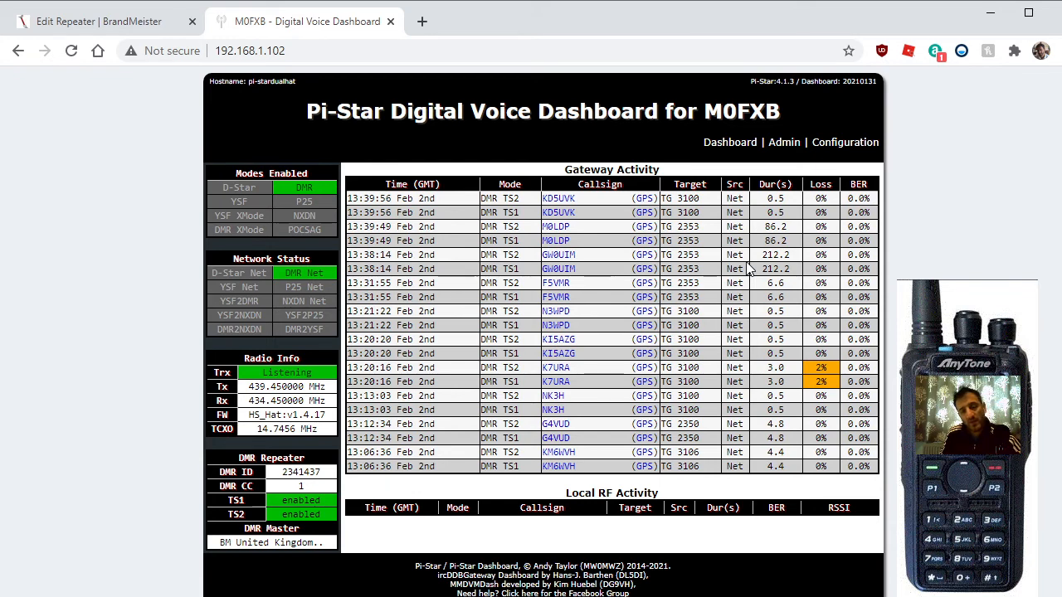
mouse_move(617, 302)
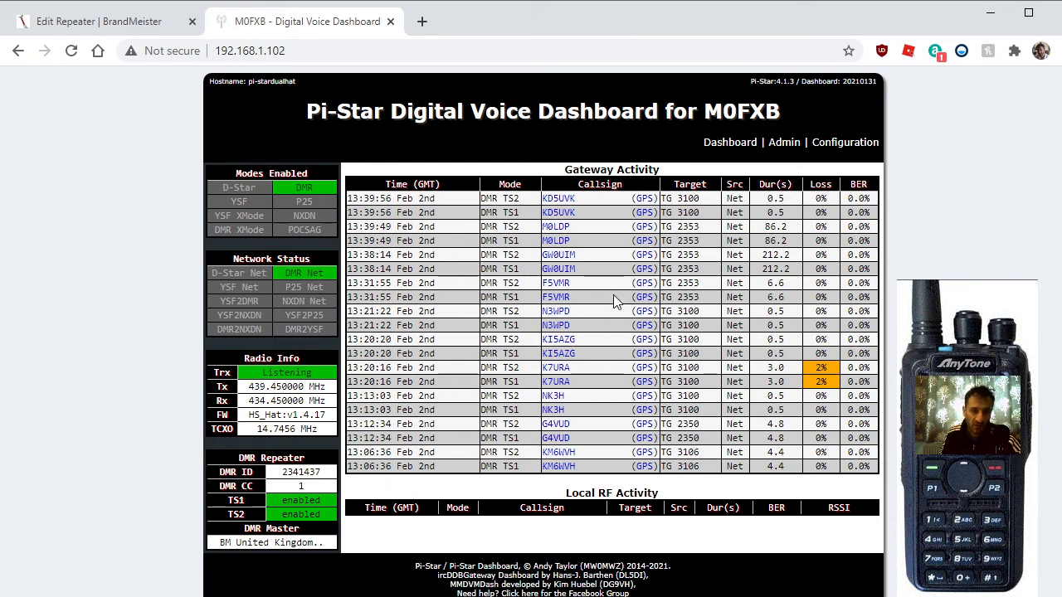
mouse_move(597, 319)
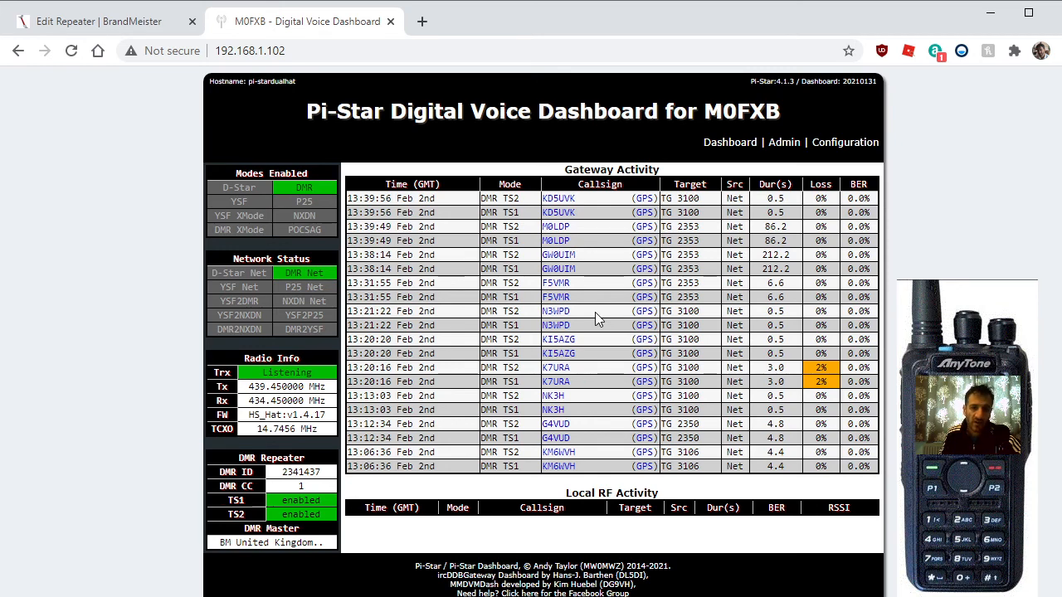
mouse_move(597, 317)
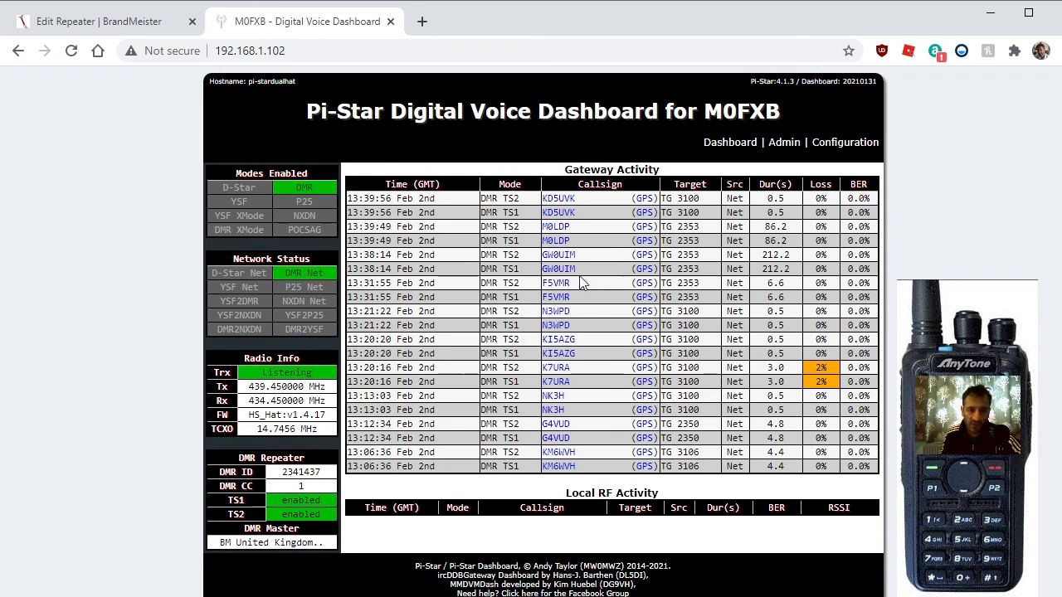
mouse_move(485, 308)
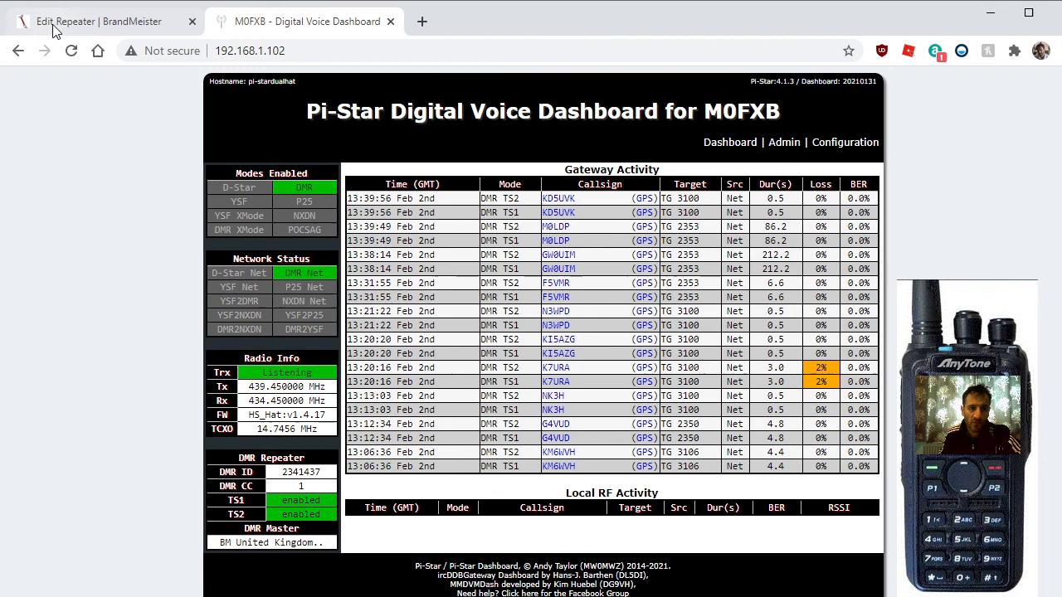
Return to the M0FXB hotspot settings in BrandMeister after checking gateway activity.
click(100, 20)
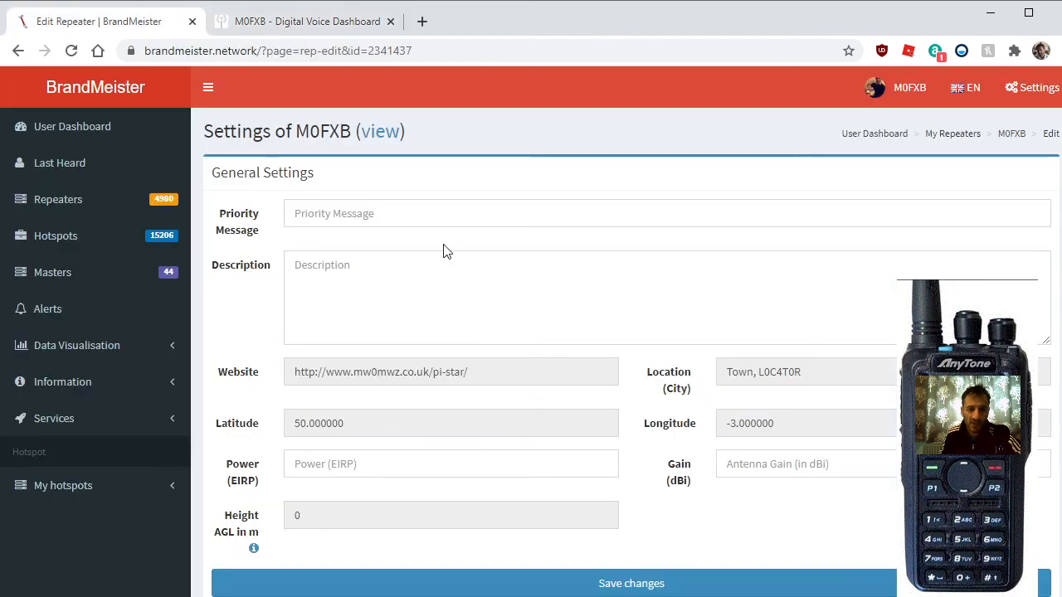